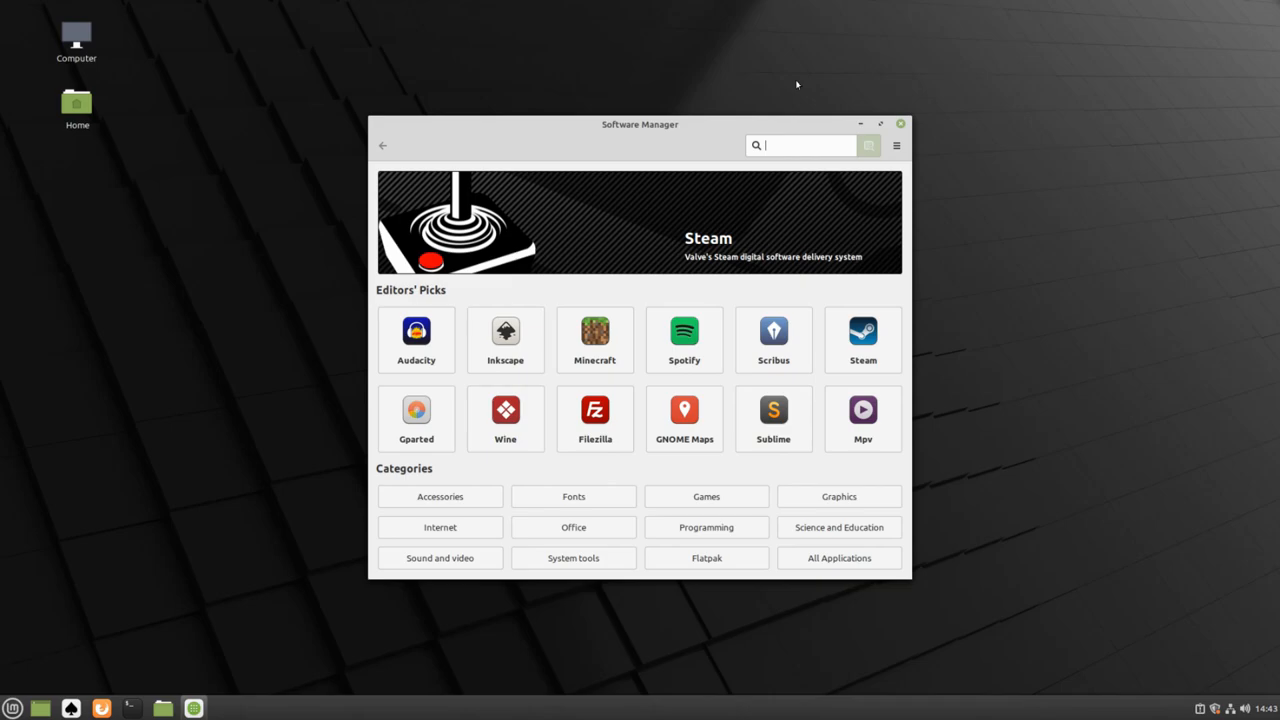
Search Software Manager for 'google chrome', find no Chrome package, and close the store
text(google chrome)
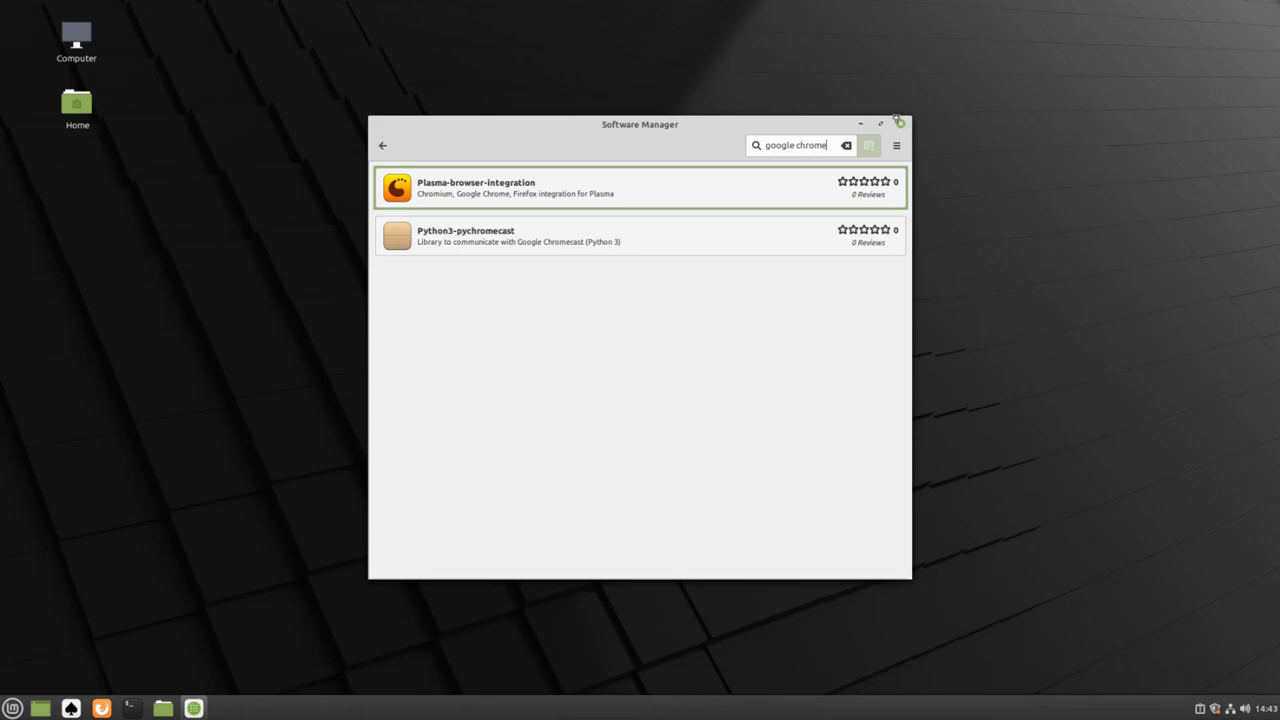
click(898, 122)
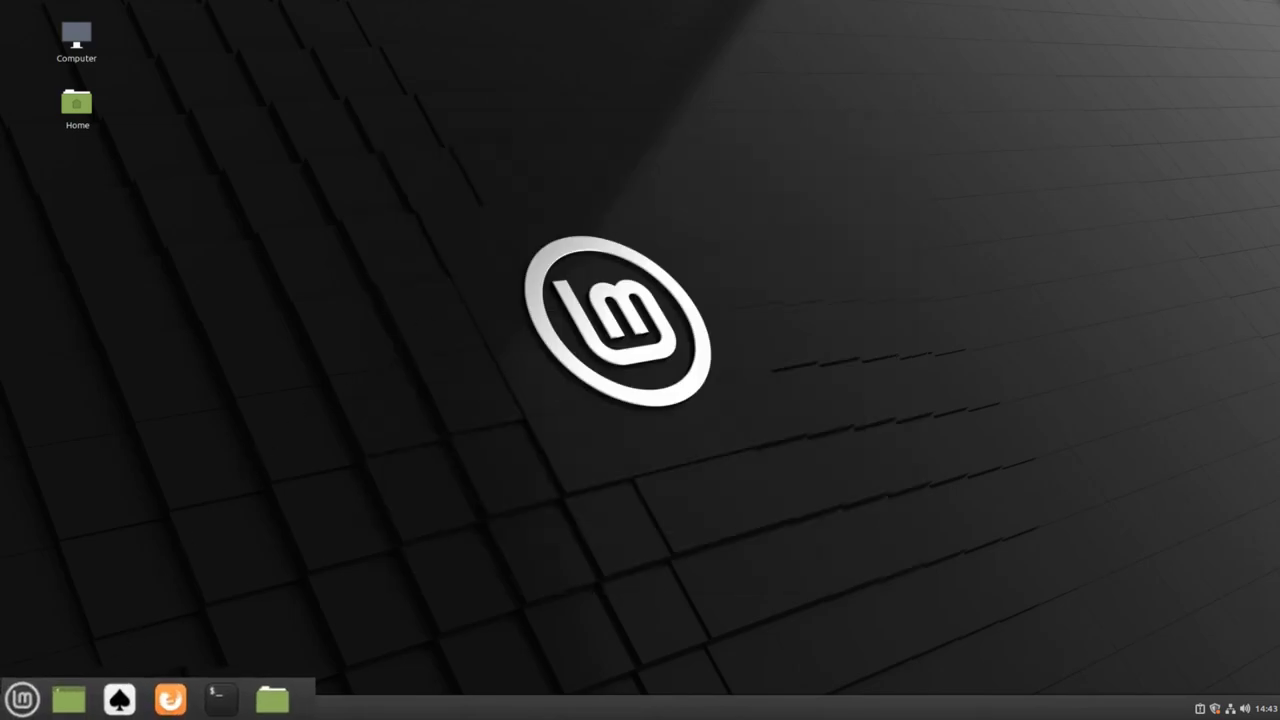
In Firefox, run a Google search for 'google chrome'
click(170, 698)
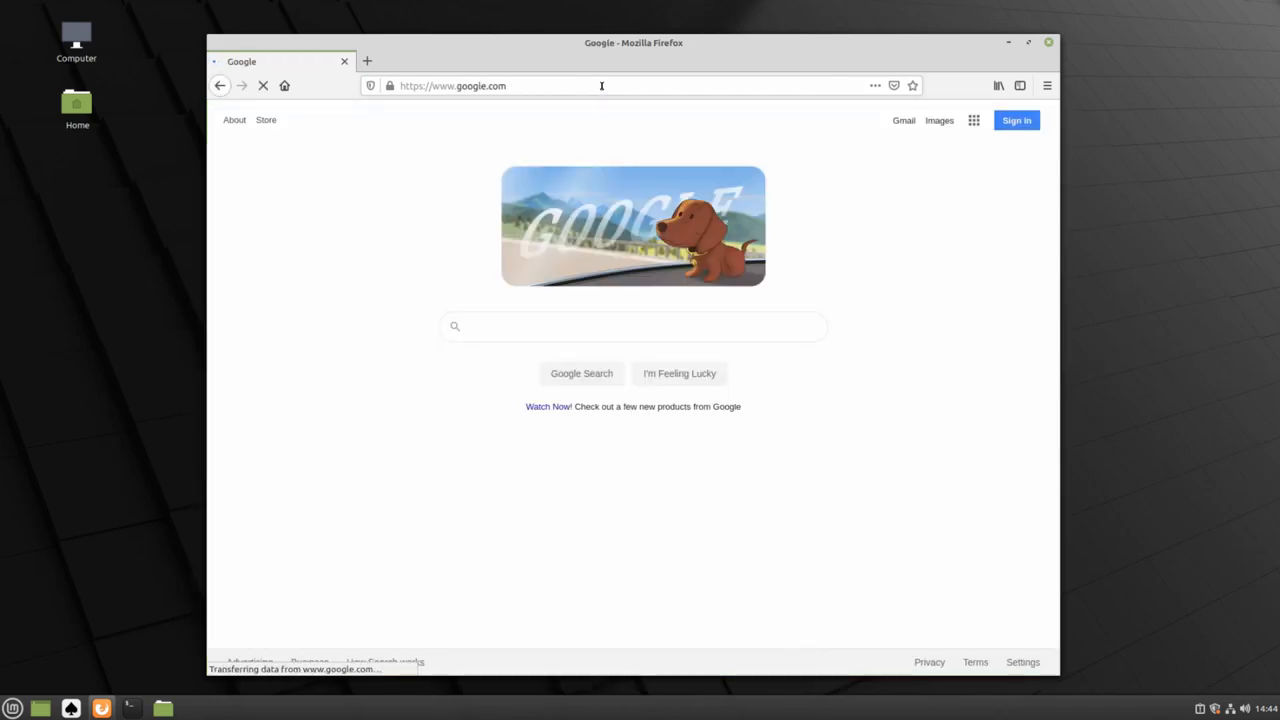
text(google chrome)
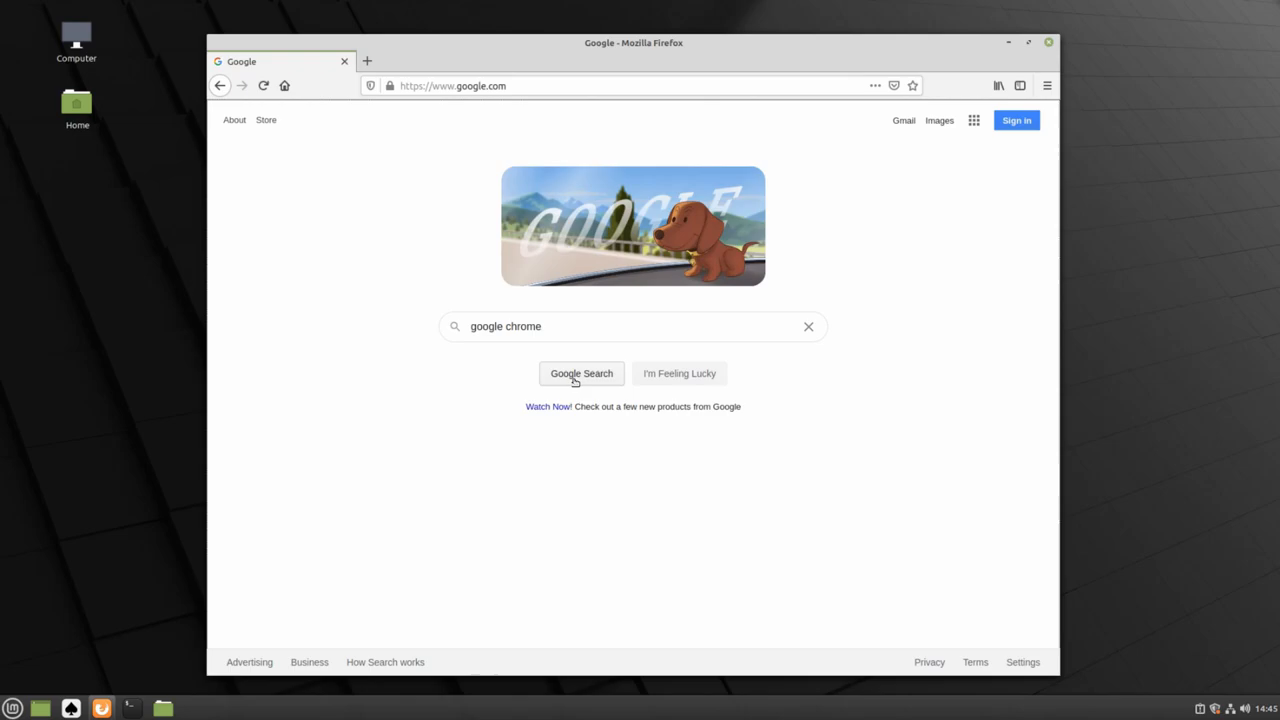
click(581, 373)
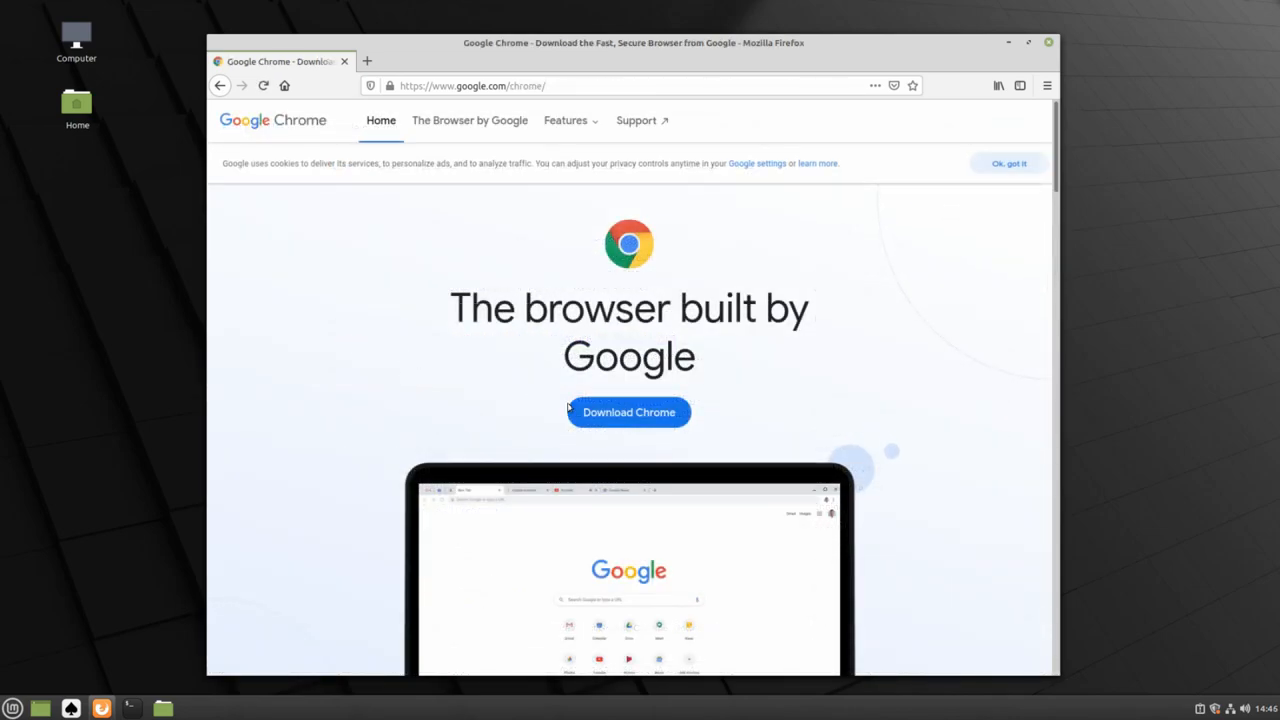
Download the 64-bit Chrome .deb package and open it with GDebi
click(628, 412)
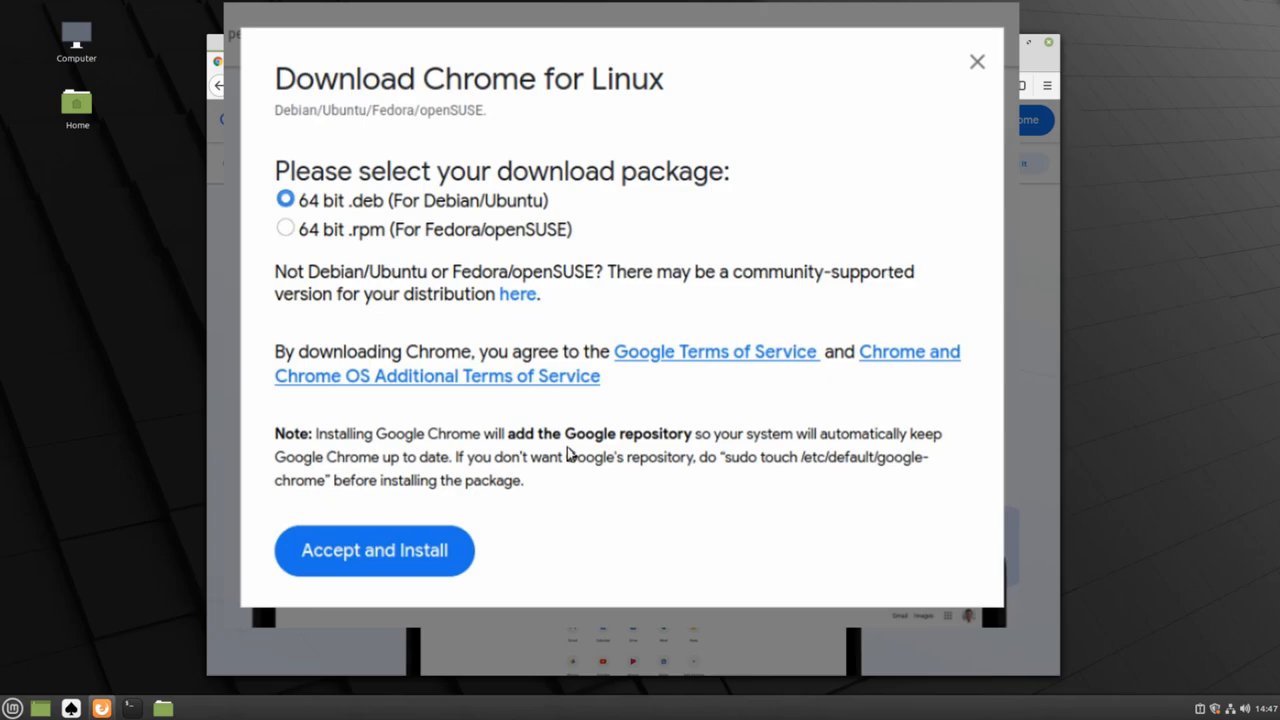
click(373, 550)
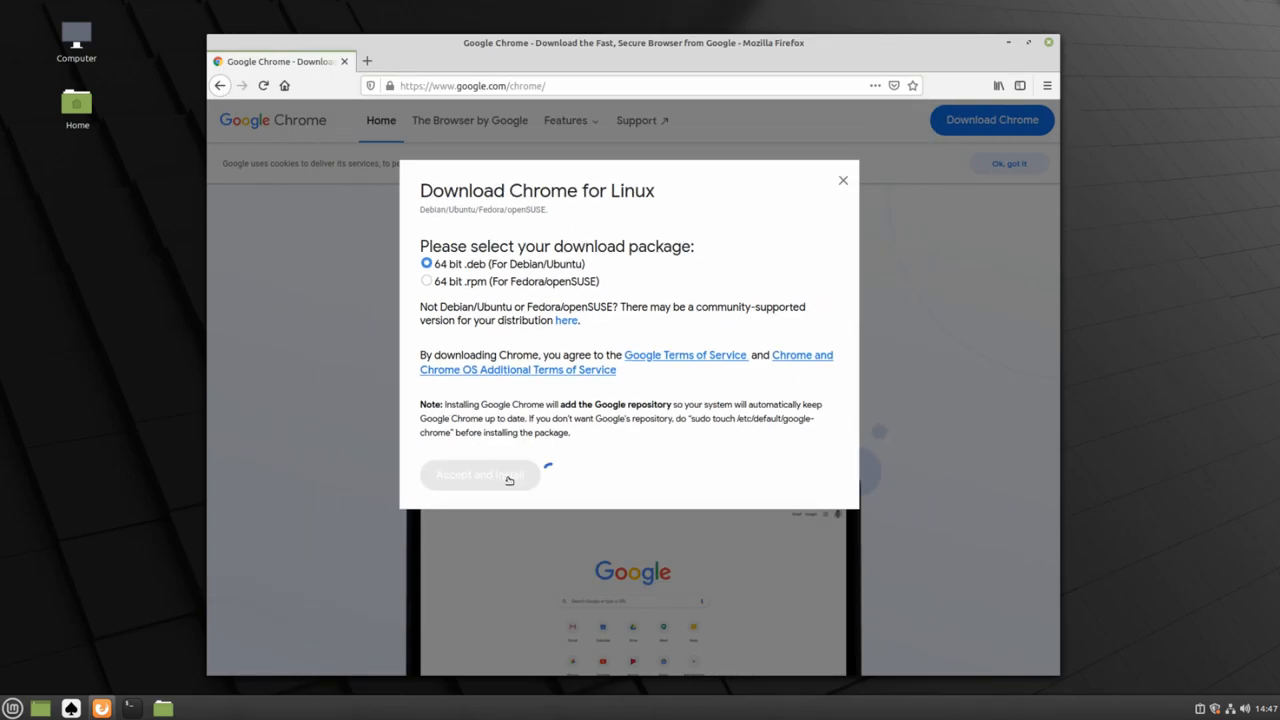
click(480, 474)
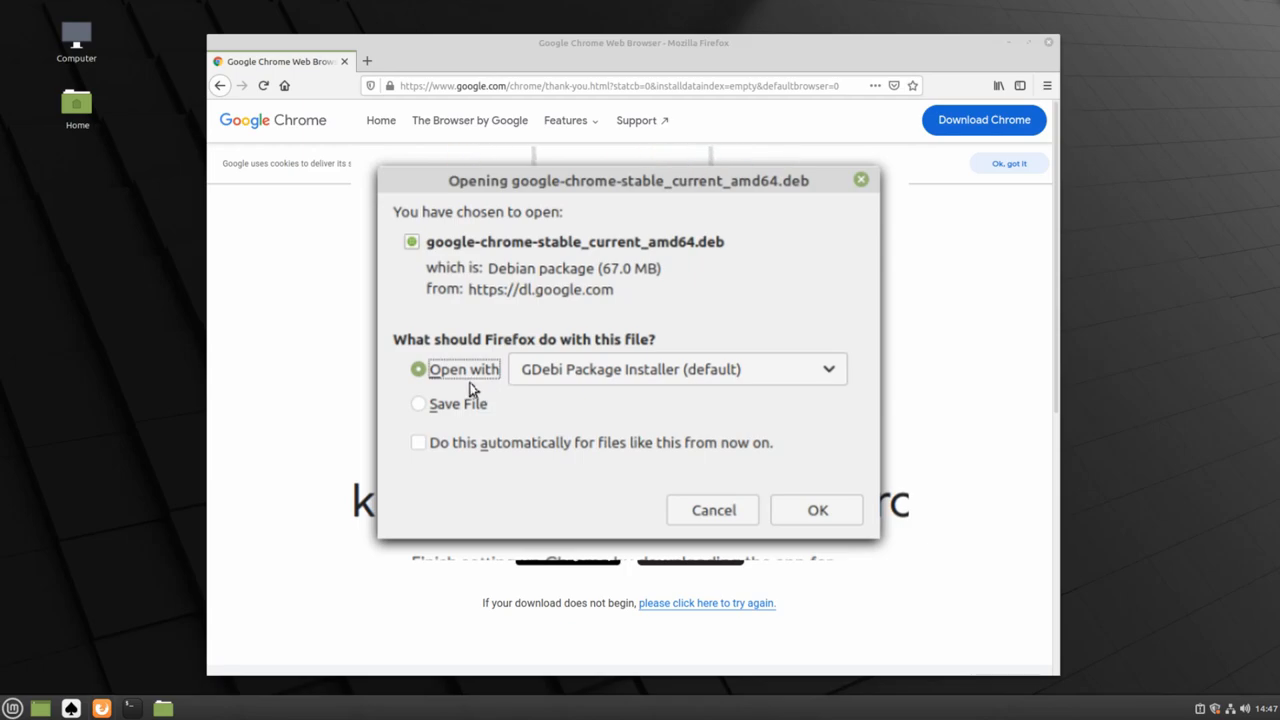
mouse_move(528, 390)
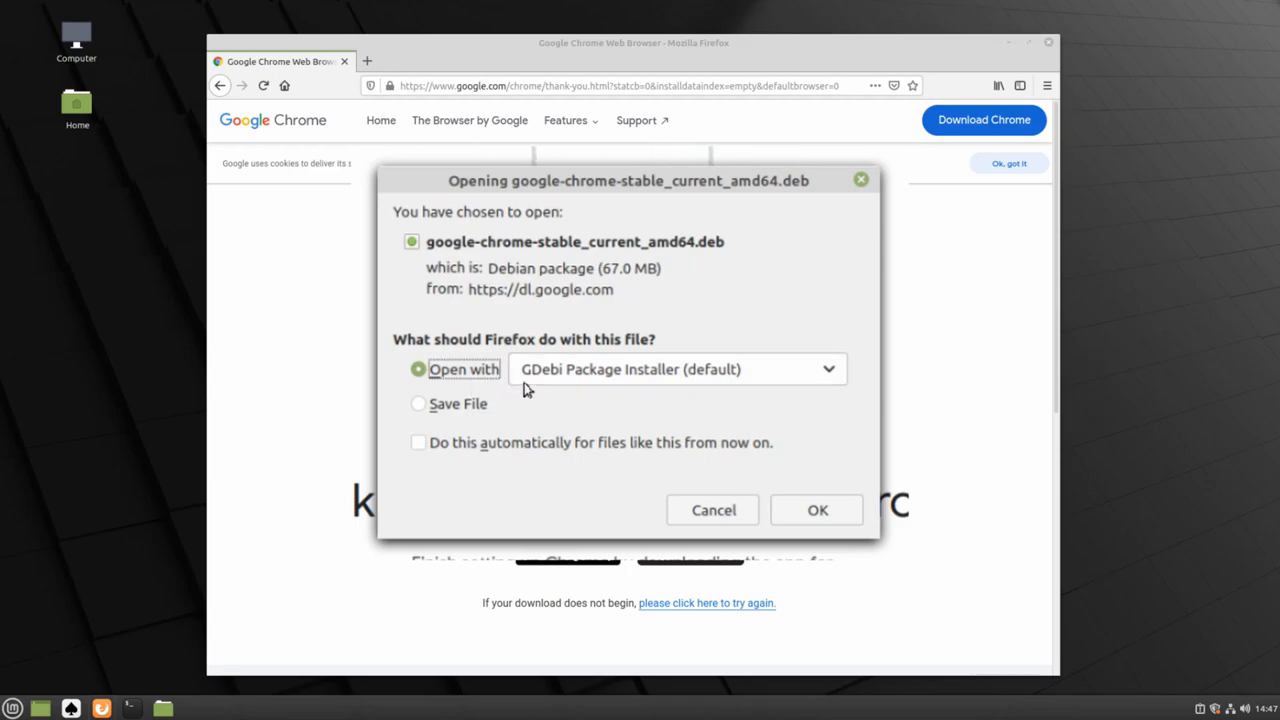
mouse_move(775, 478)
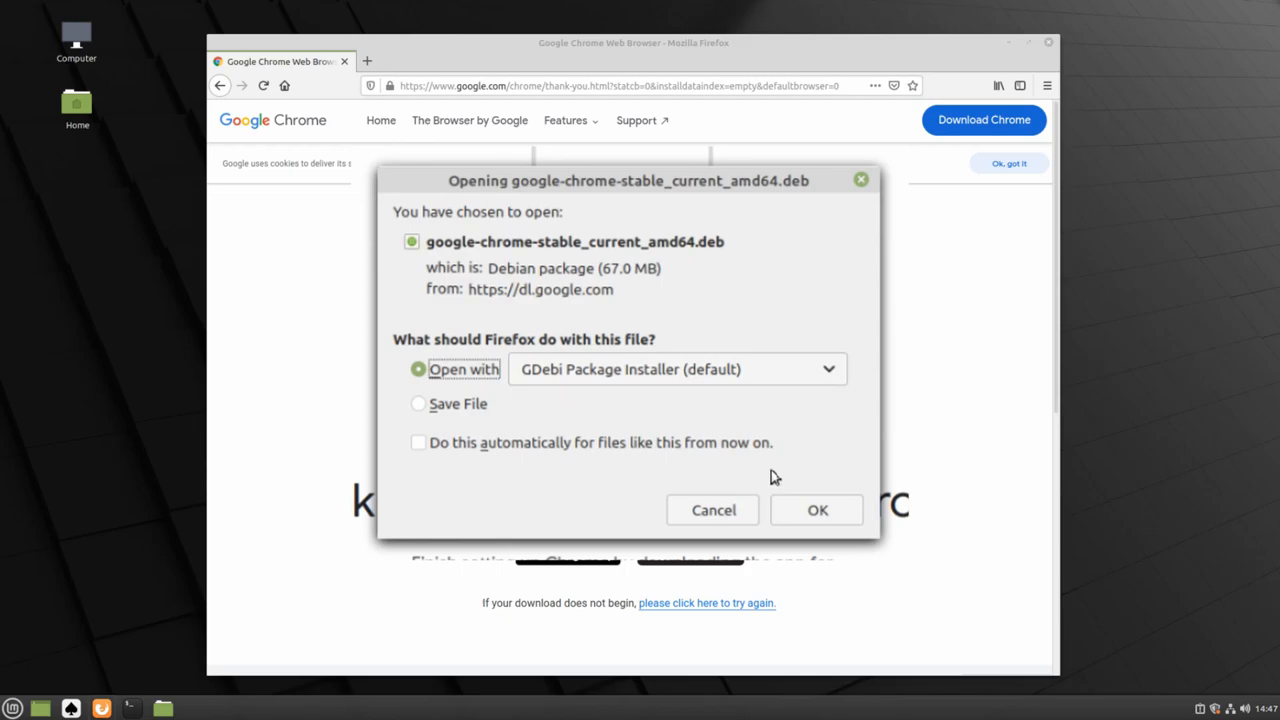
click(816, 510)
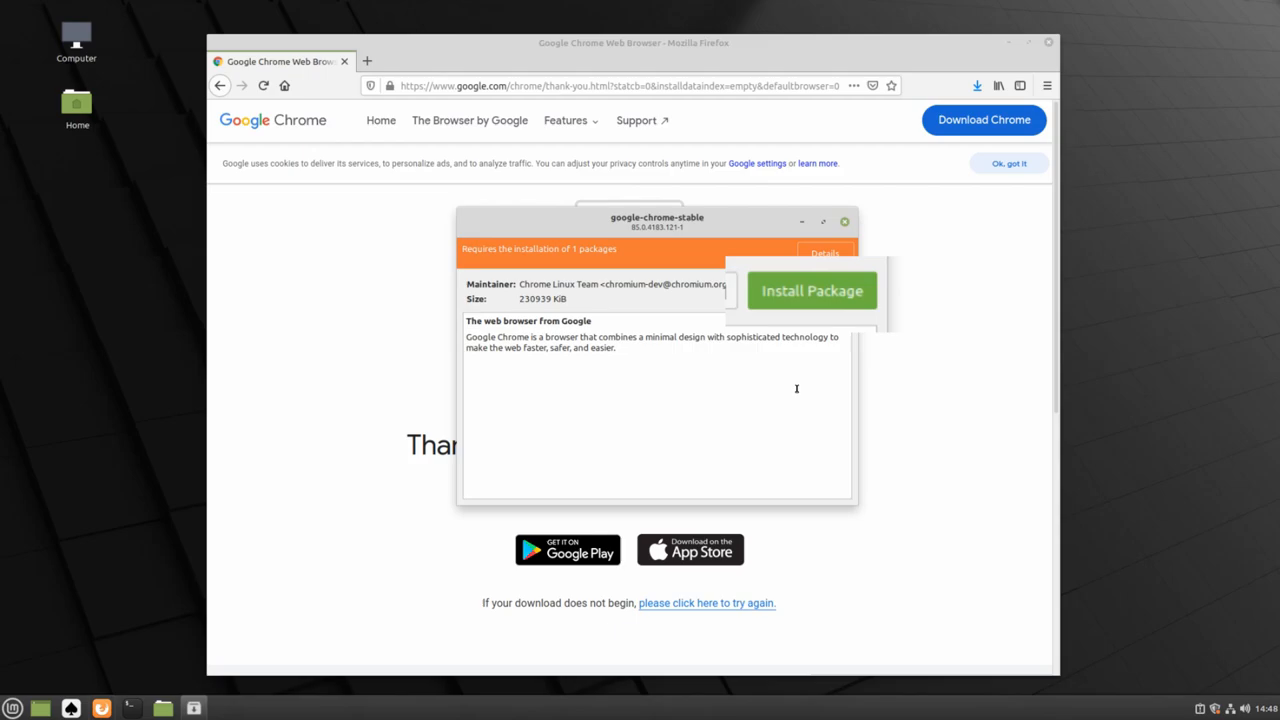
Install the Chrome package with its extra dependency, authenticating with the administrator password
click(812, 290)
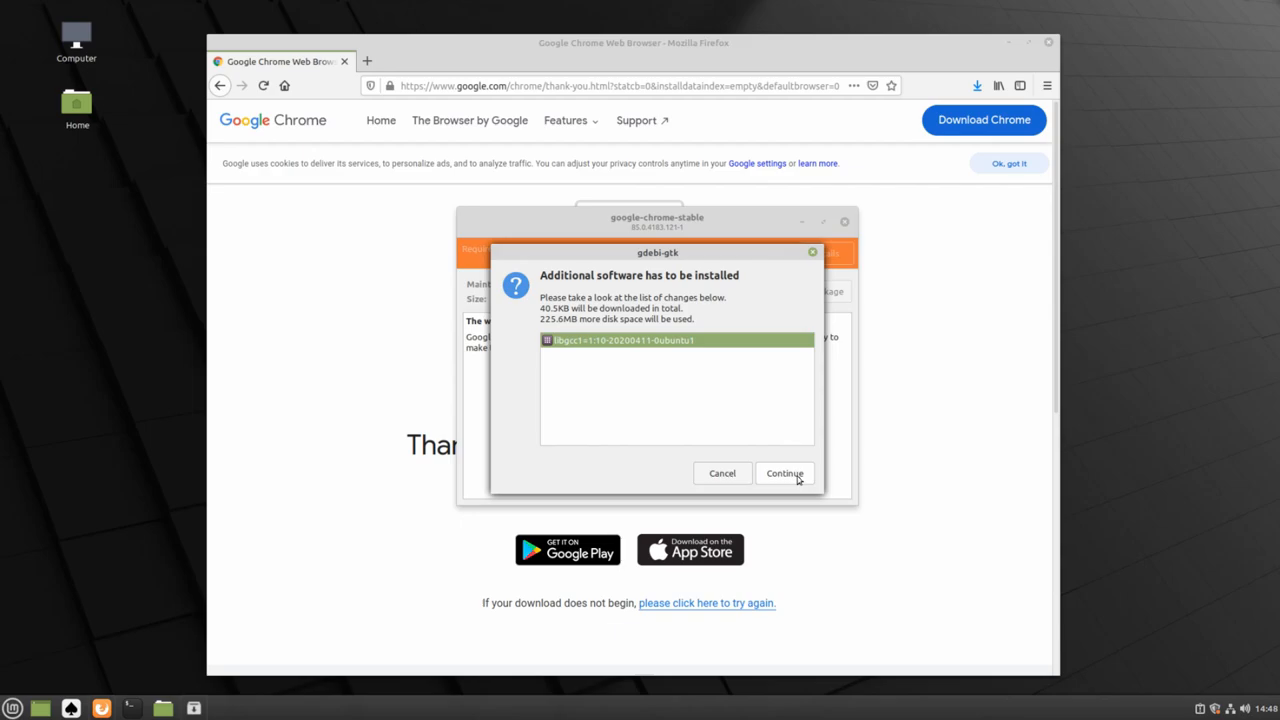
click(785, 473)
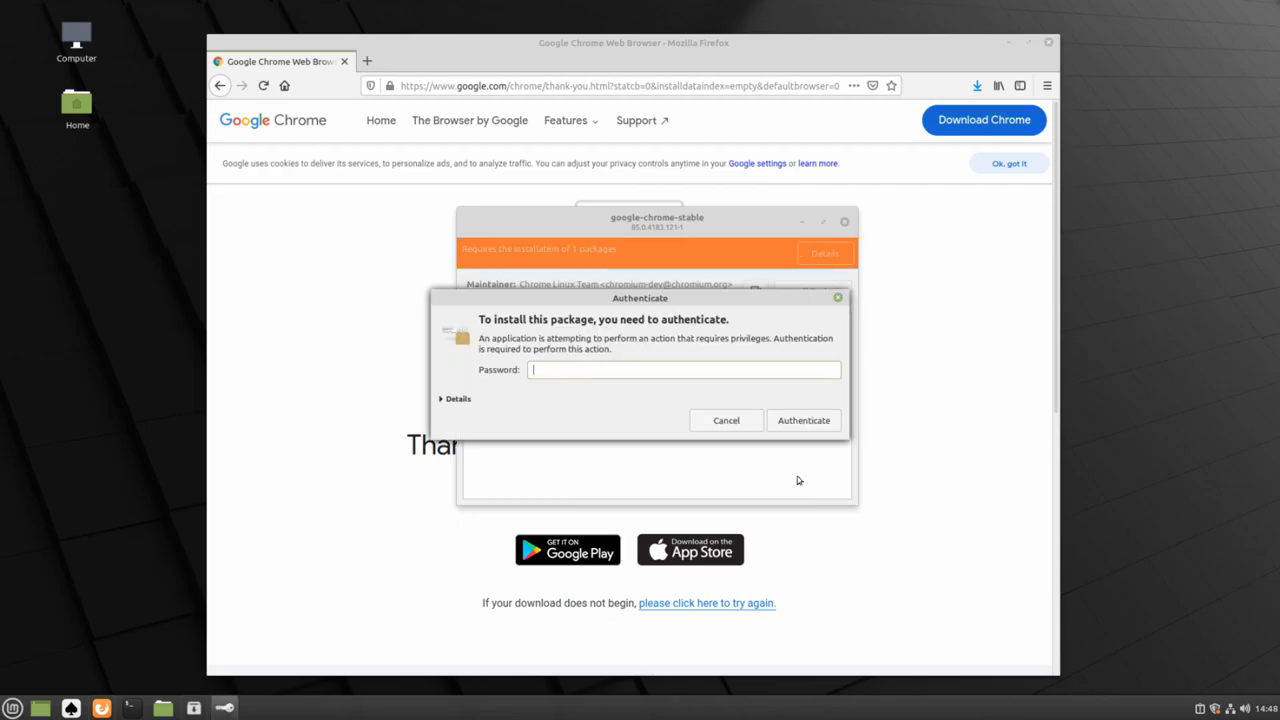
click(803, 420)
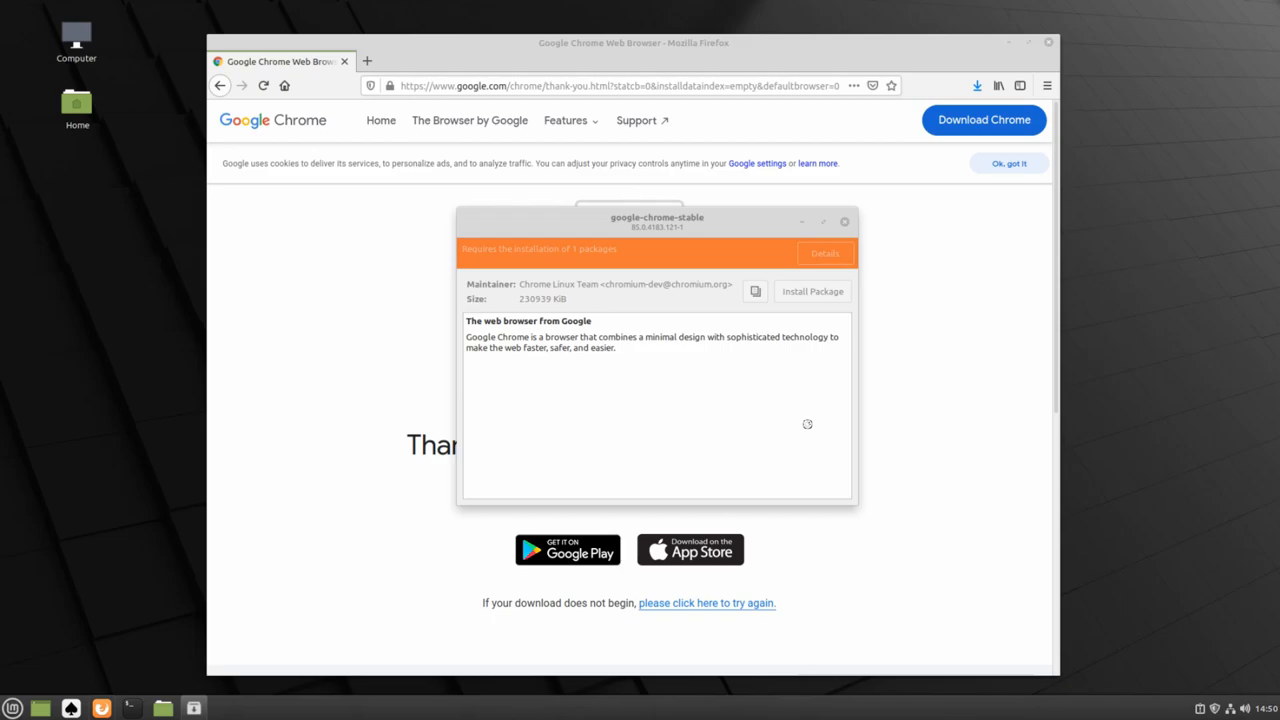
click(812, 291)
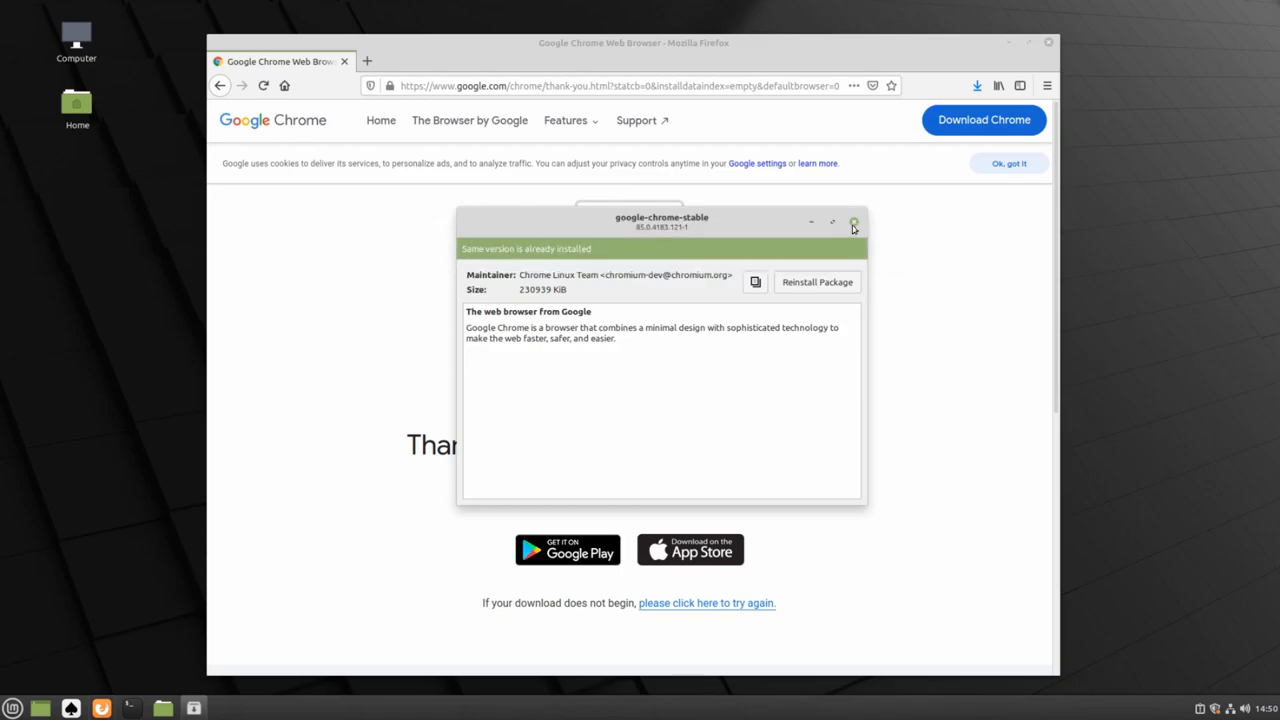
Close the GDebi installer and Firefox windows
click(854, 221)
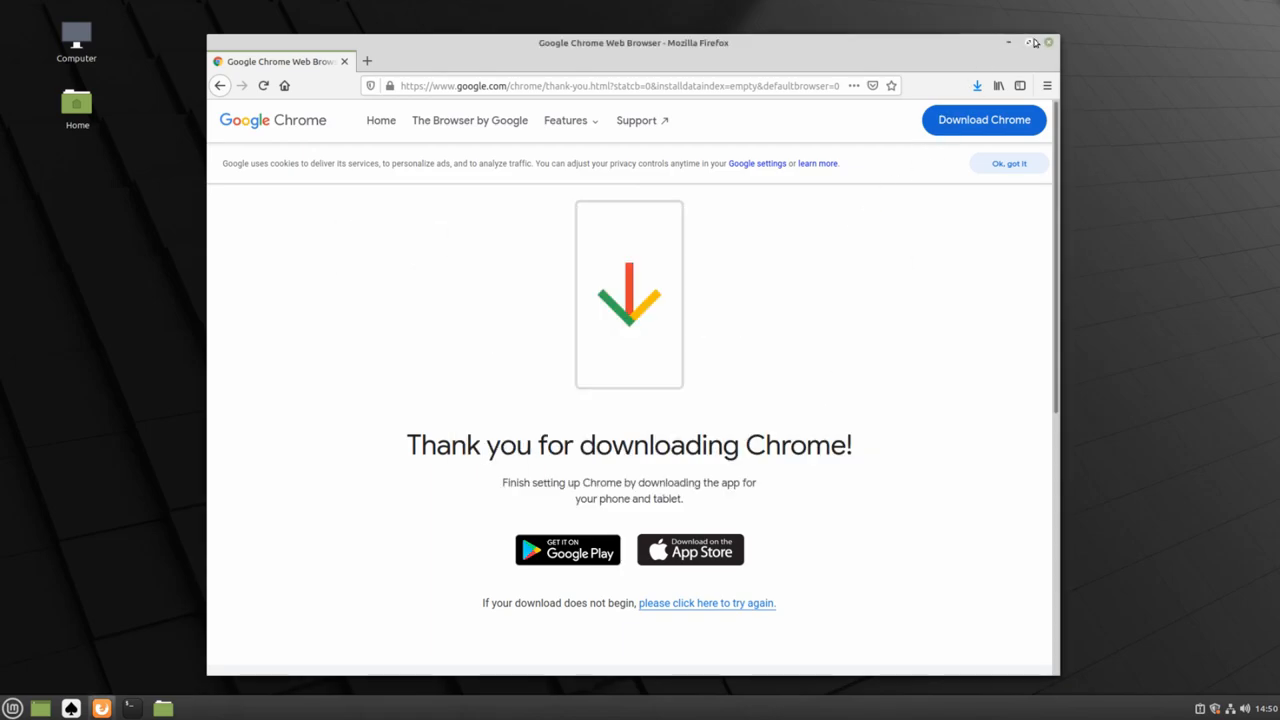
click(1027, 42)
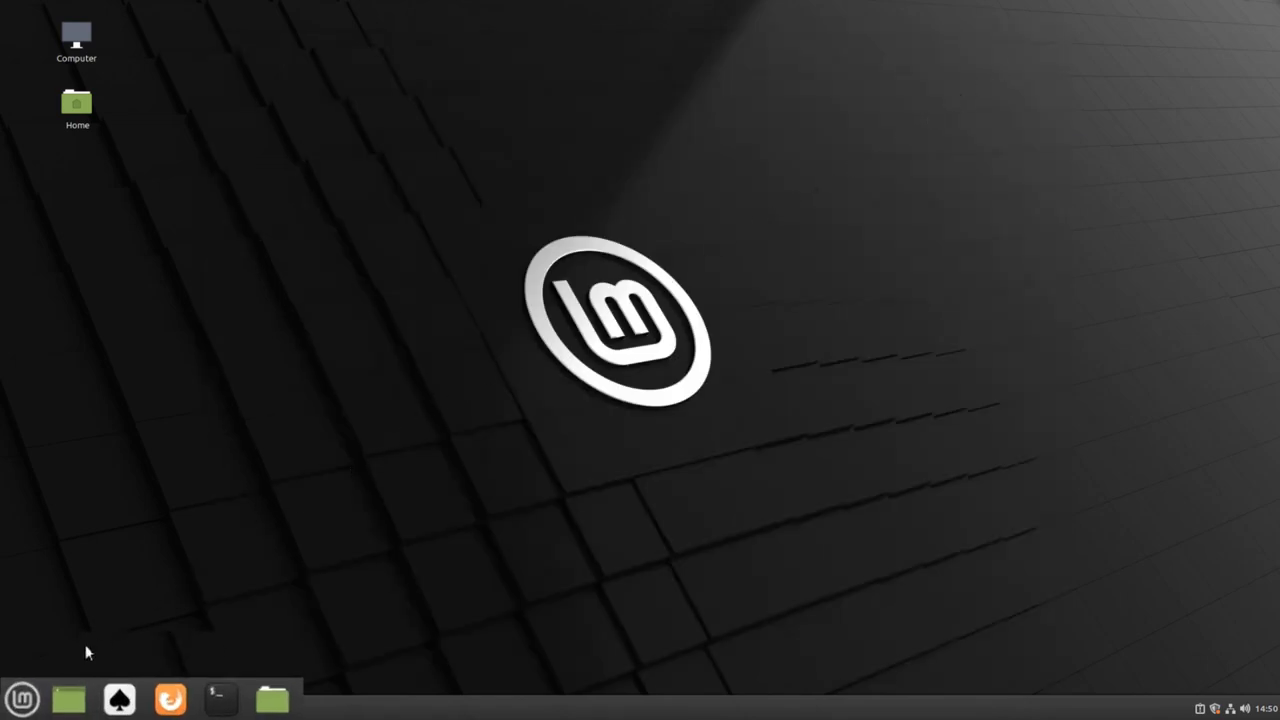
Add Google Chrome to the desktop from the Menu's Internet category
click(22, 698)
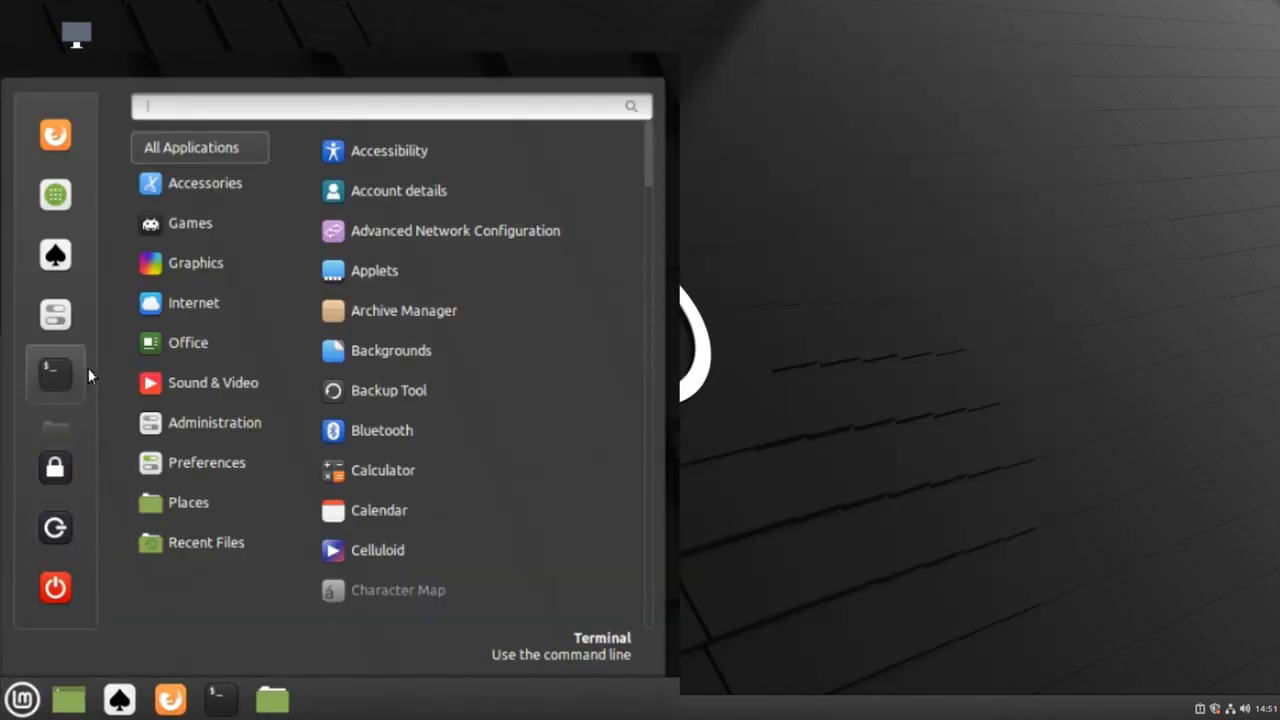
click(193, 302)
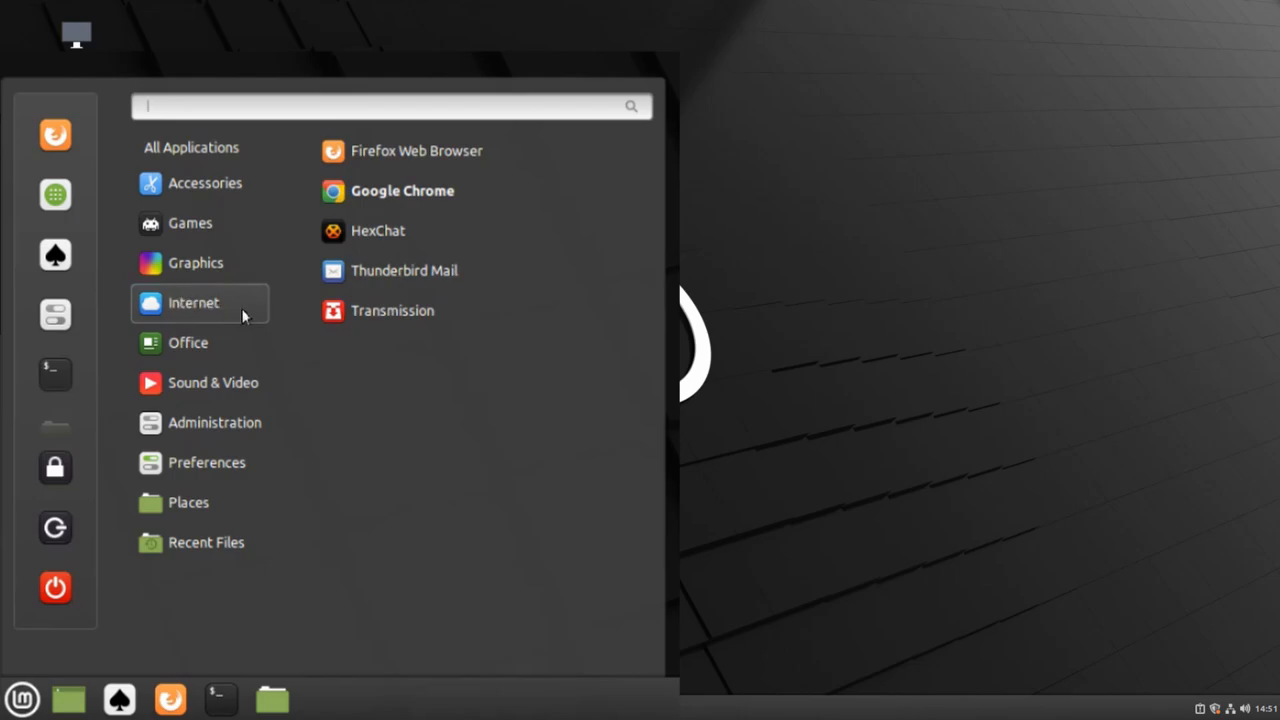
mouse_move(460, 191)
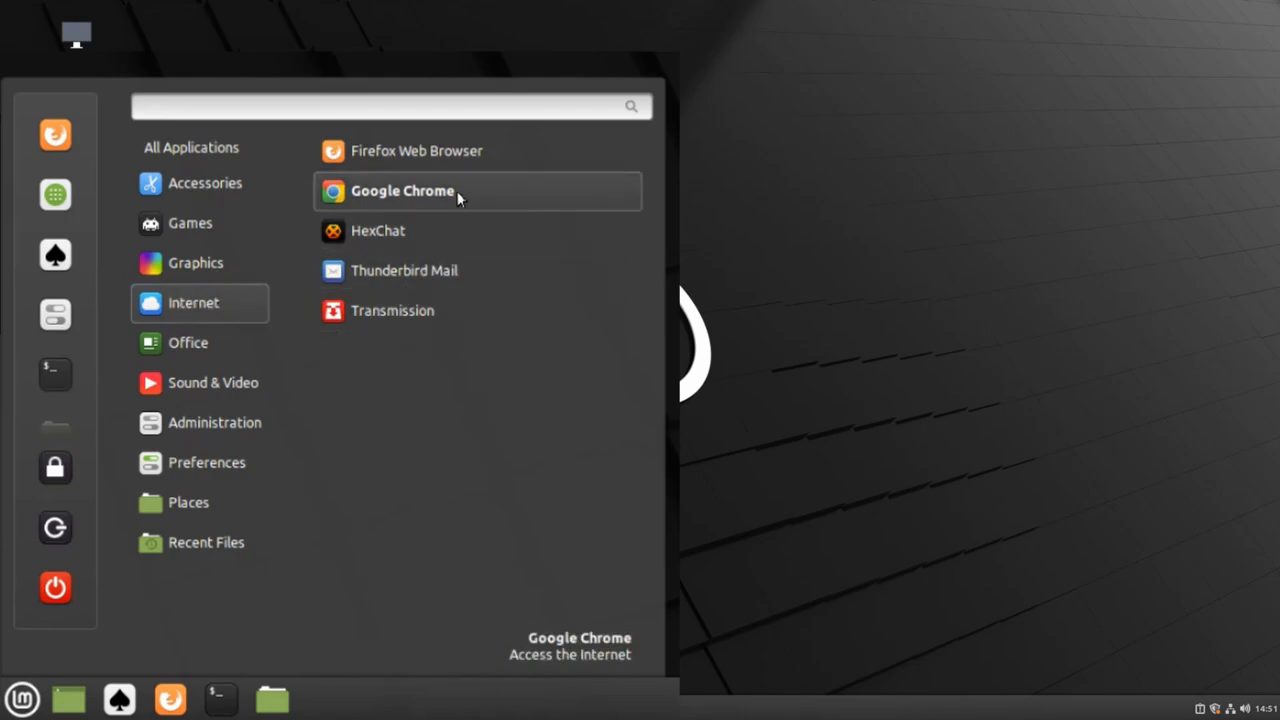
right_click(402, 190)
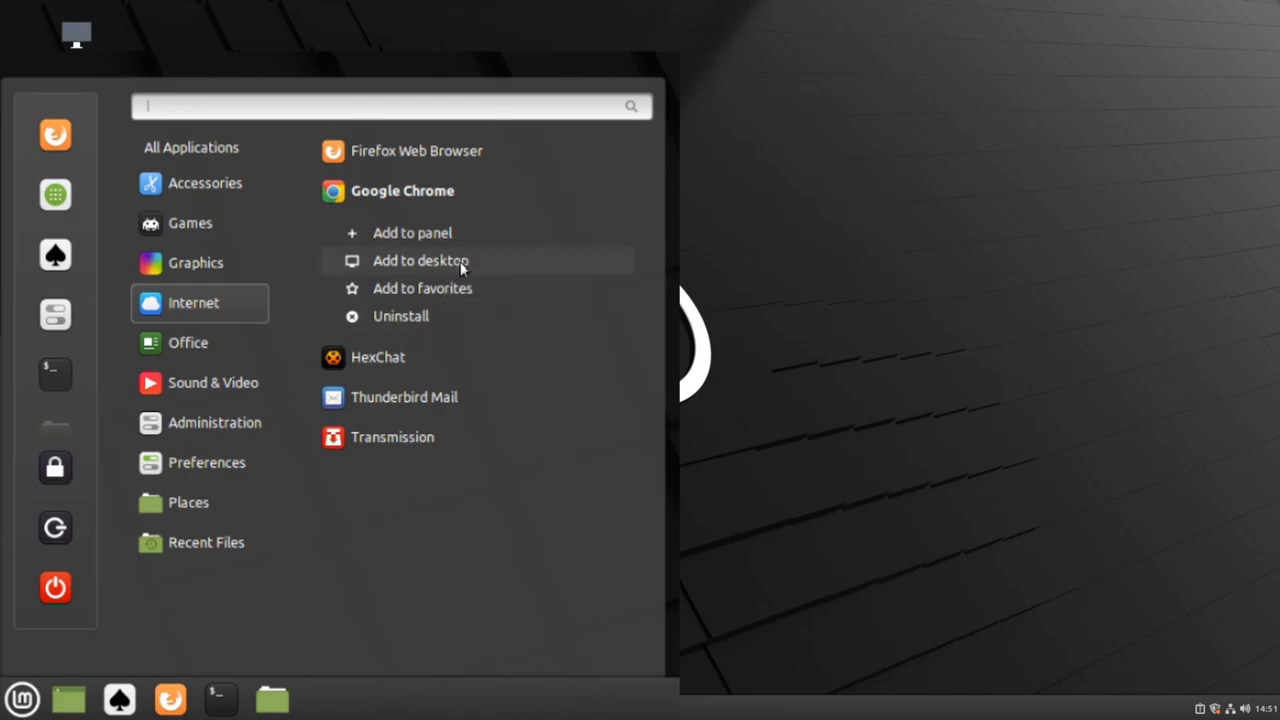
click(419, 260)
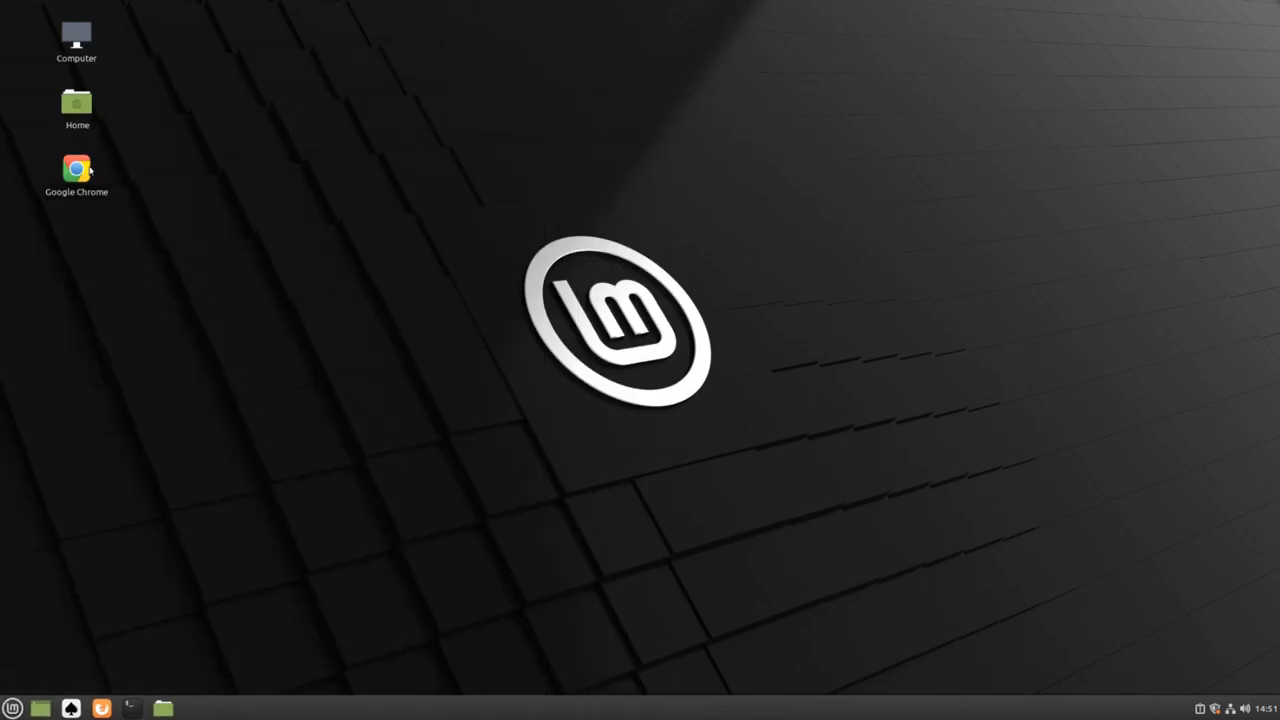